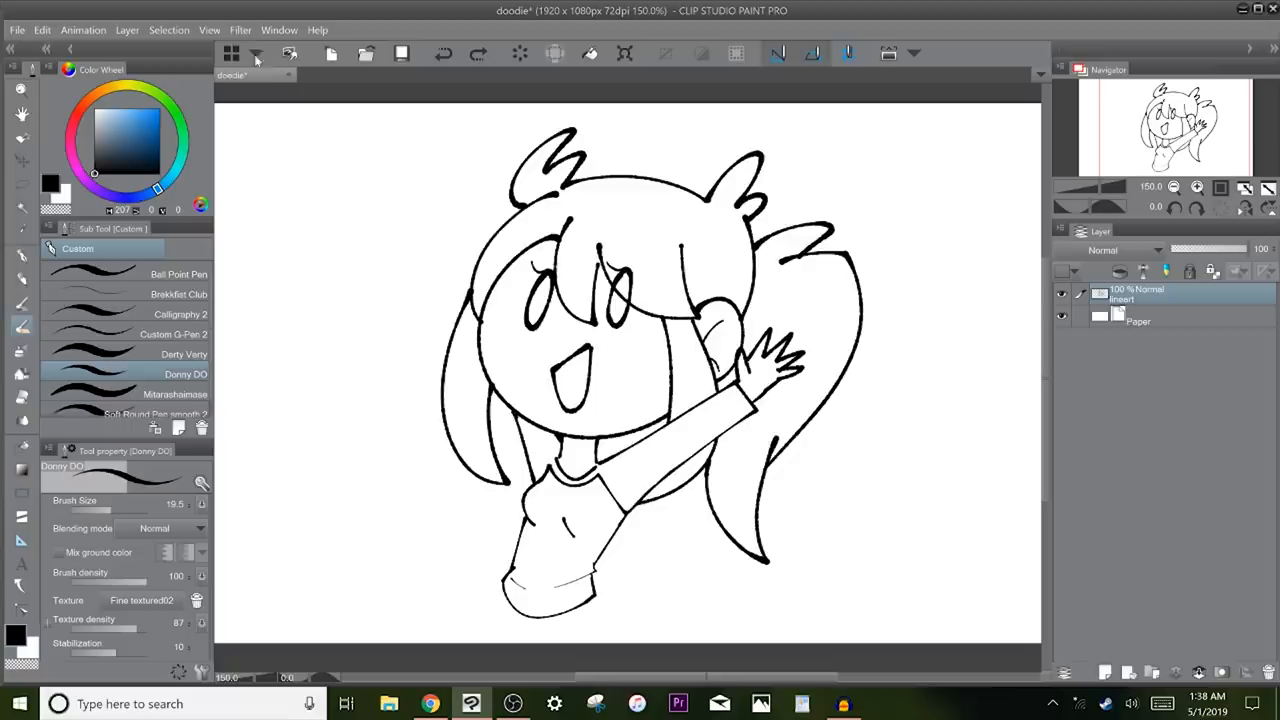
- Bring up Correct line width from the Filter menu, previewing thinned outlines at 2.90
left_click(240, 30)
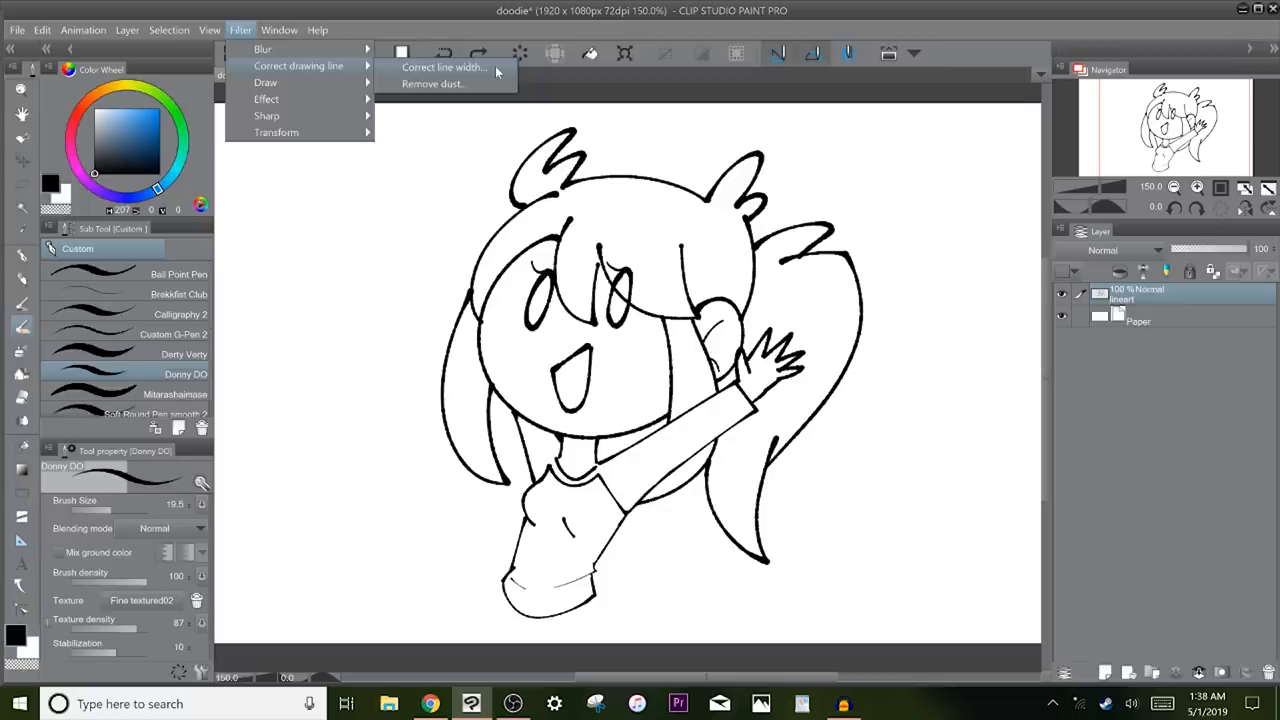
left_click(438, 68)
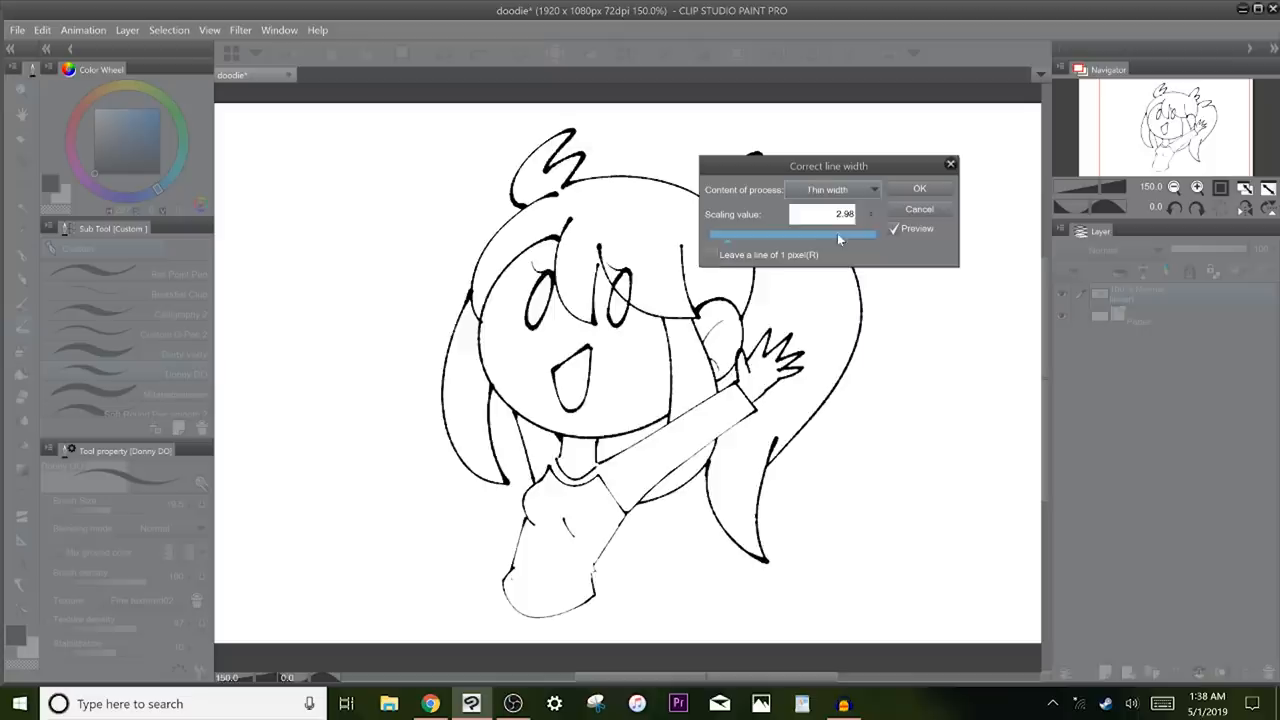
- Test scaling values, then switch Content of process to Thicken width at 1.00
left_click_drag(840, 234, 710, 234)
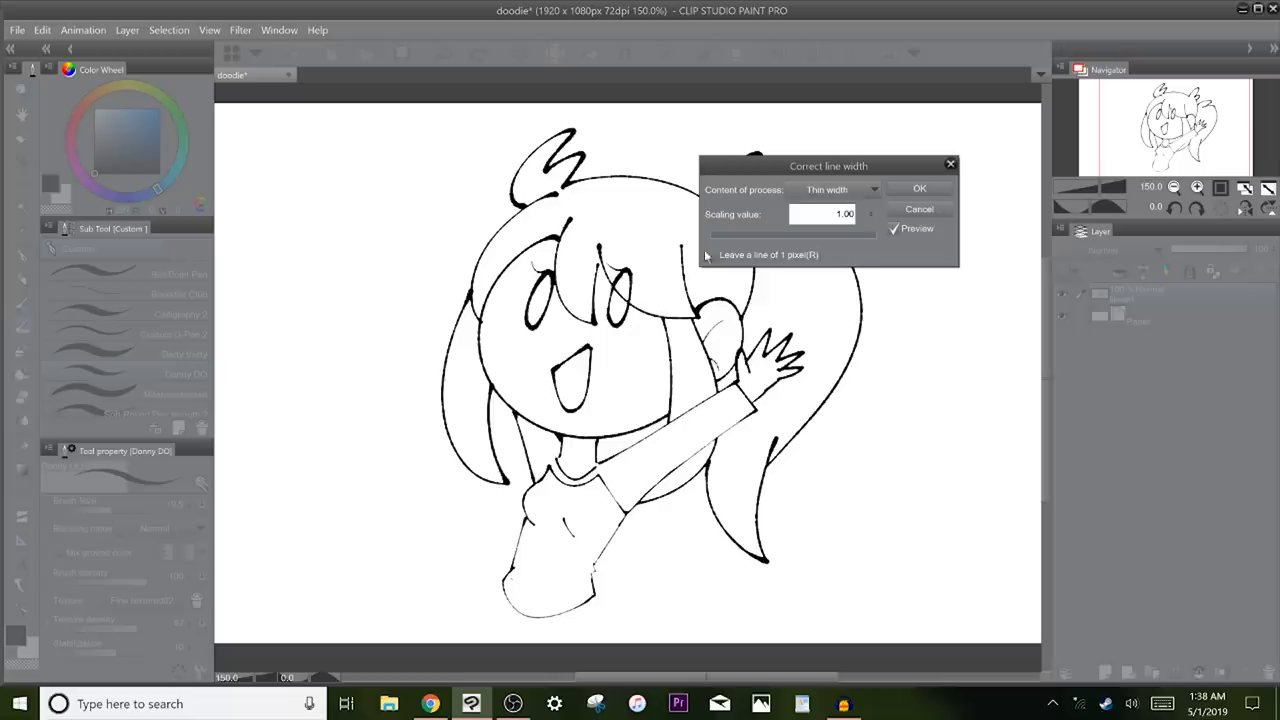
left_click_drag(716, 234, 762, 234)
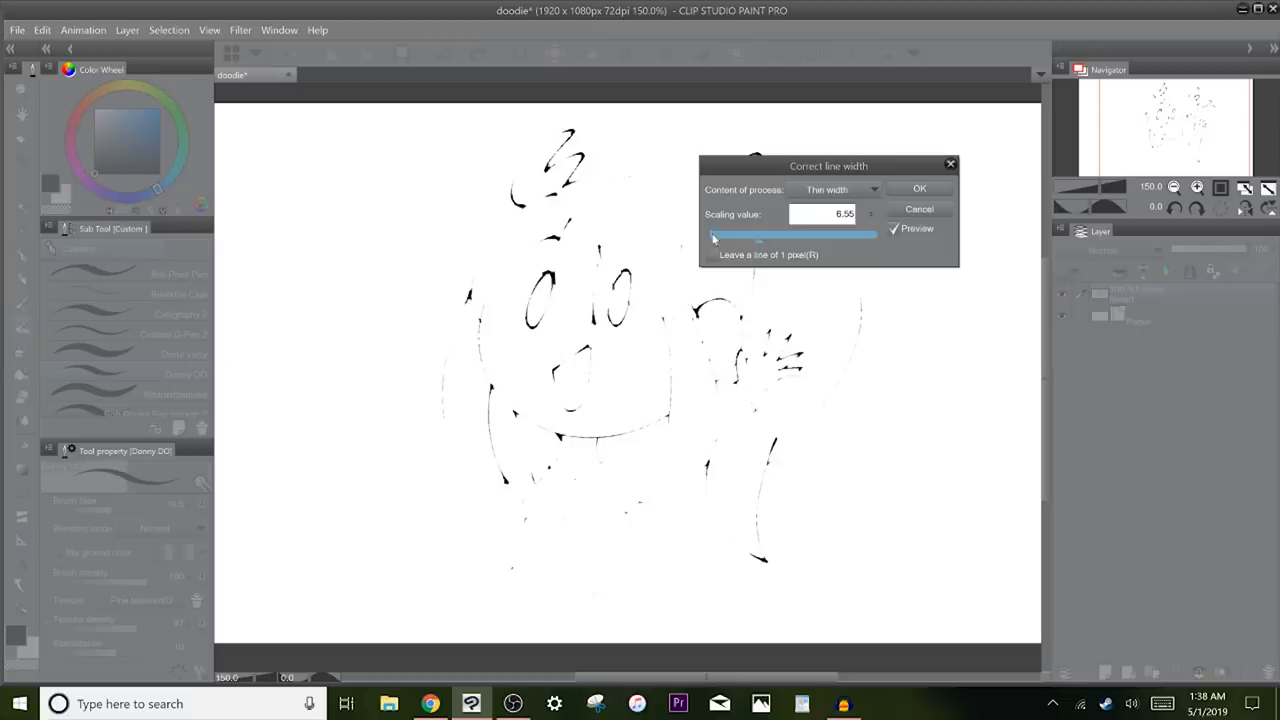
left_click(868, 190)
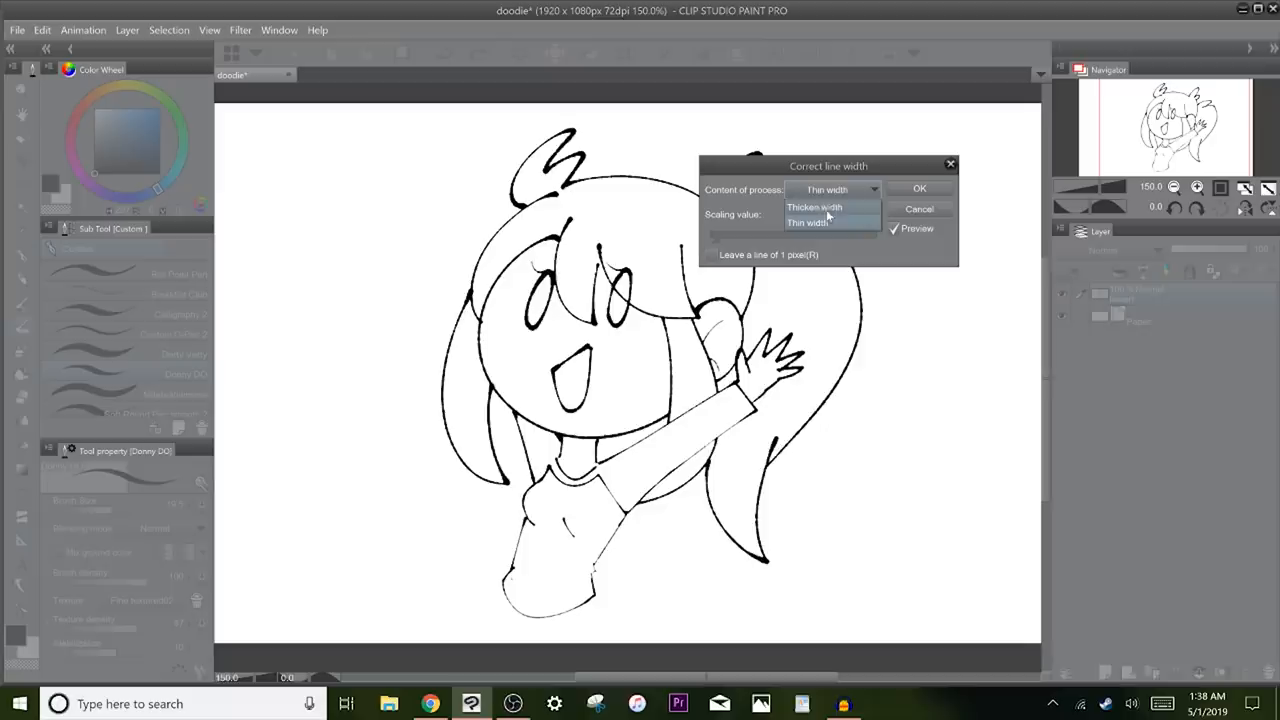
left_click(806, 222)
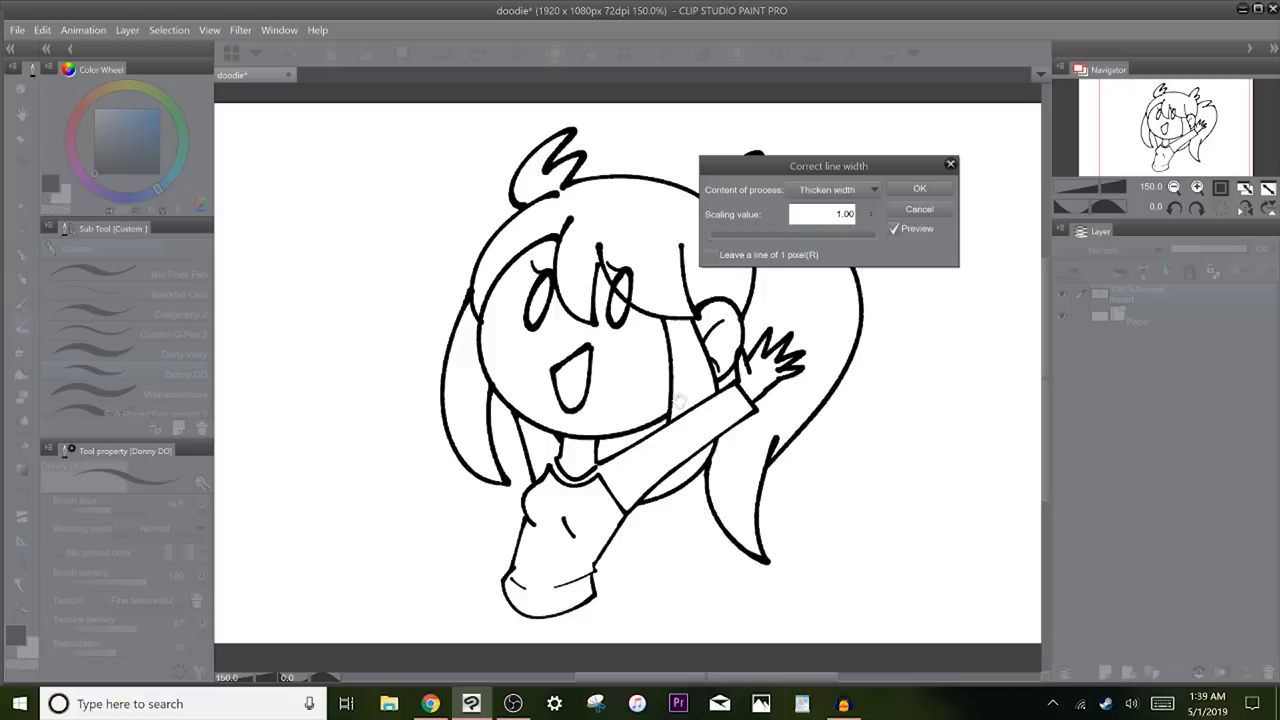
- Cancel the line width correction, leaving the outlines at their original thickness
left_click(920, 188)
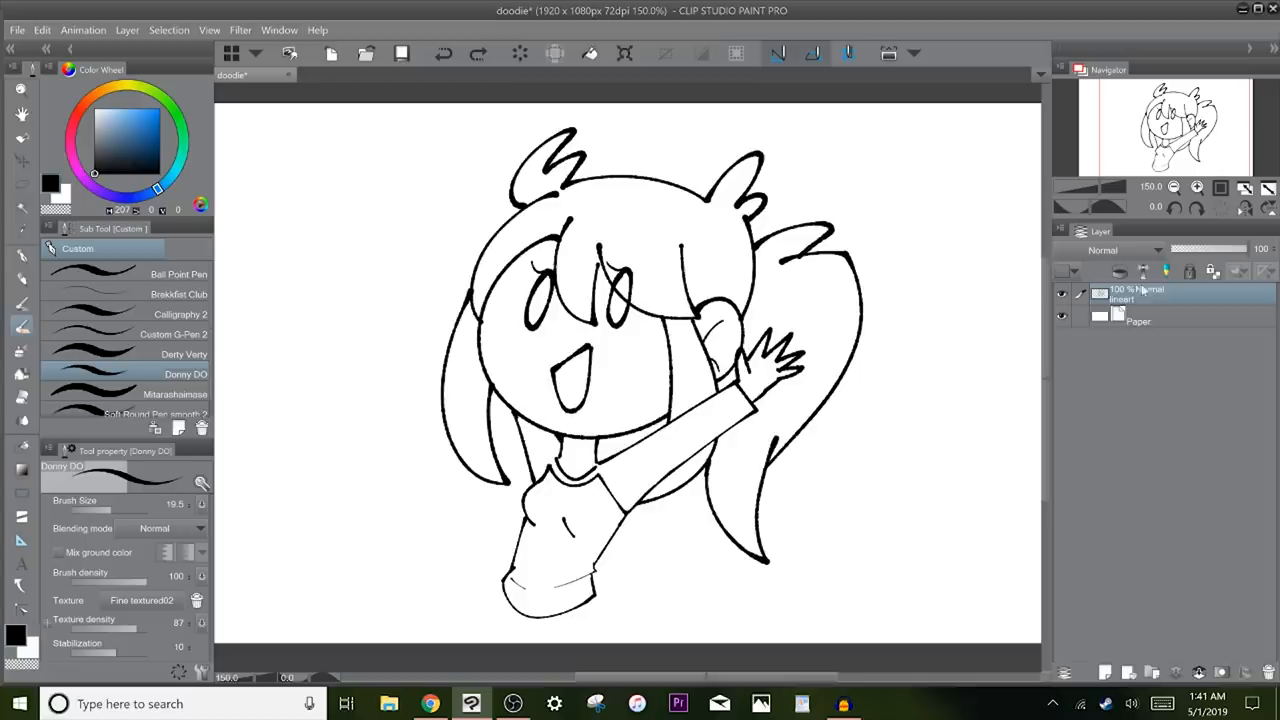
- Pick blue, add a new layer and fill the hair areas using Refer other layers
left_click(148, 122)
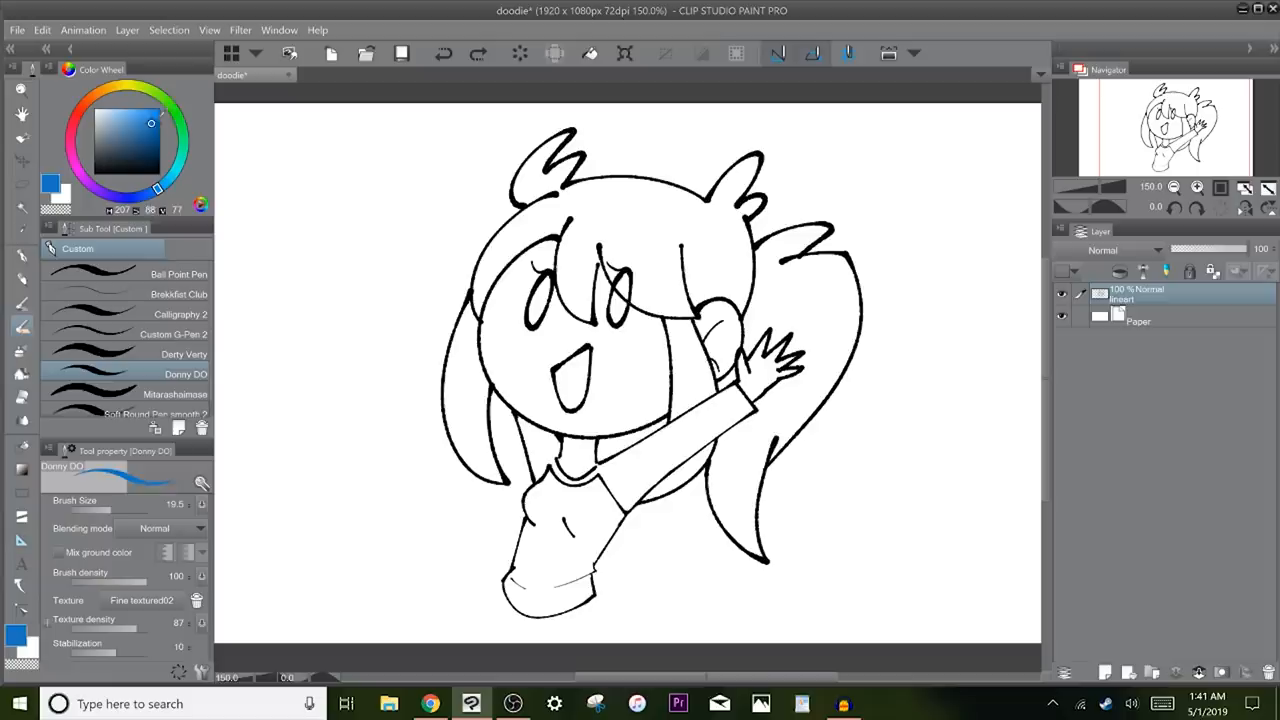
left_click(42, 30)
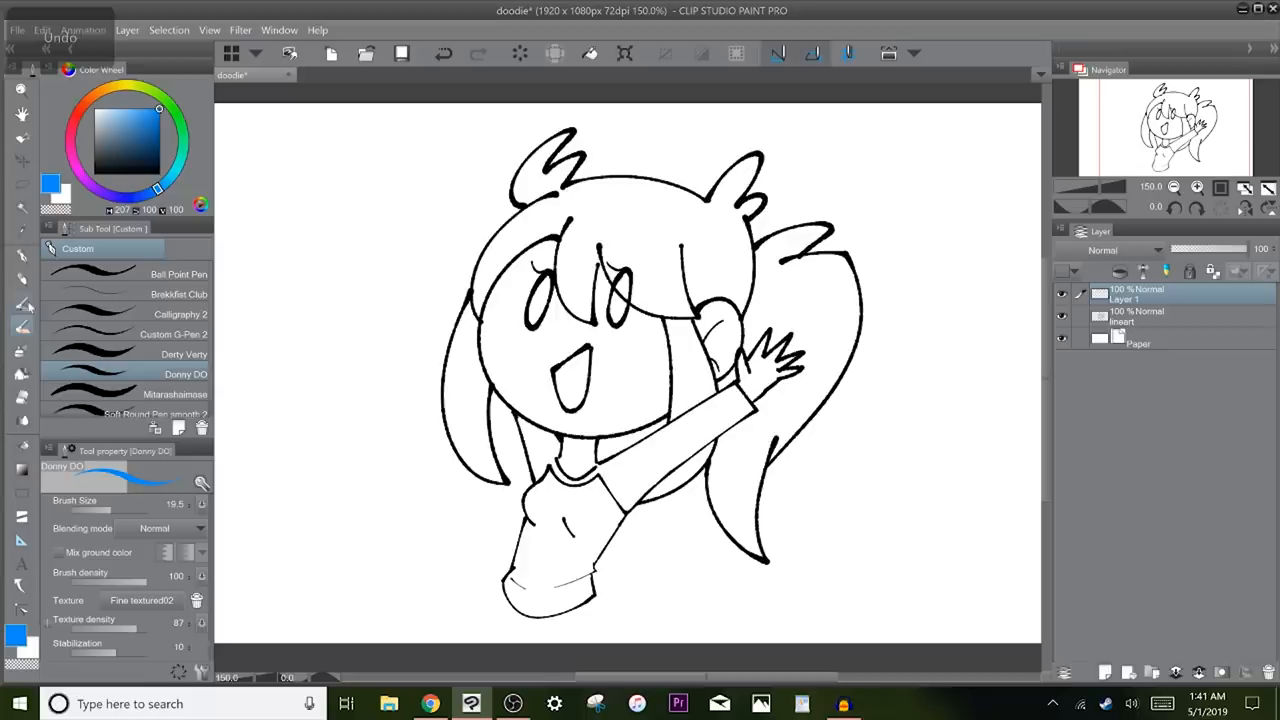
left_click(630, 250)
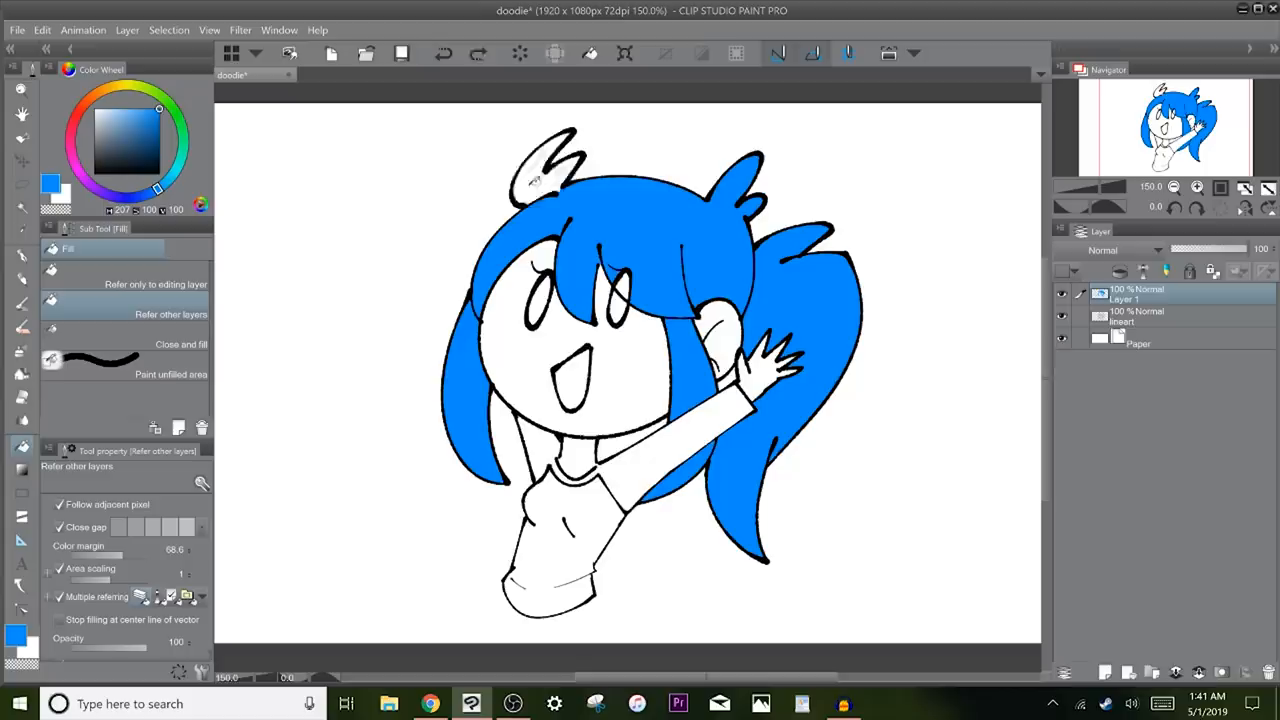
left_click(42, 30)
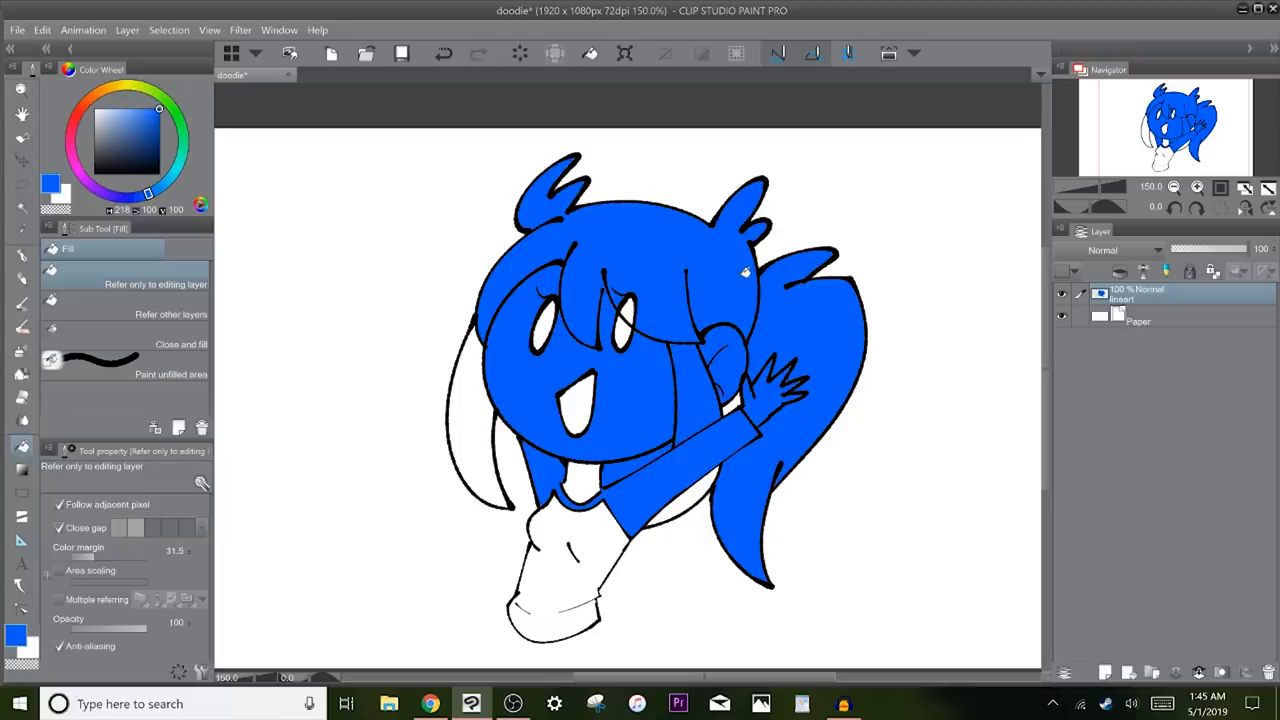
- Undo the spilled fill and Close-and-fill a blue silhouette over the whole figure
key("ctrl+z")
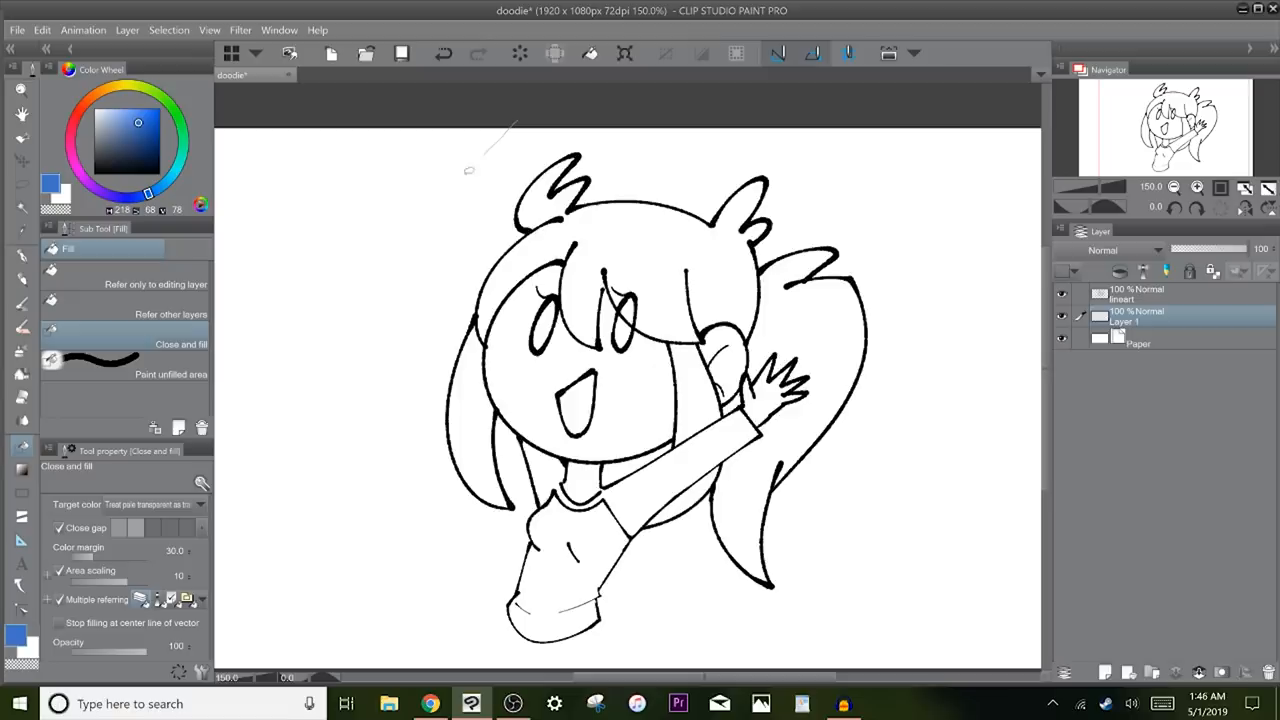
left_click(604, 400)
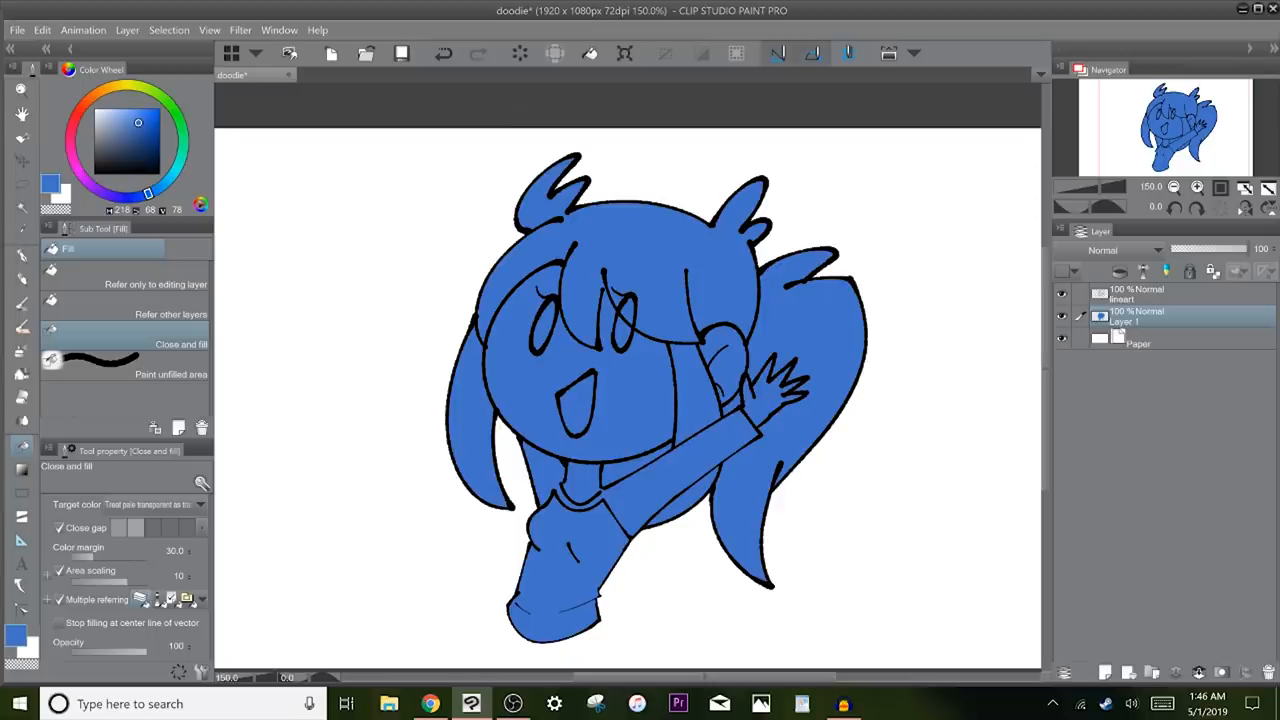
- Undo the silhouette and redraw the Close-and-fill lasso, sparing the right ponytail
key("ctrl+z")
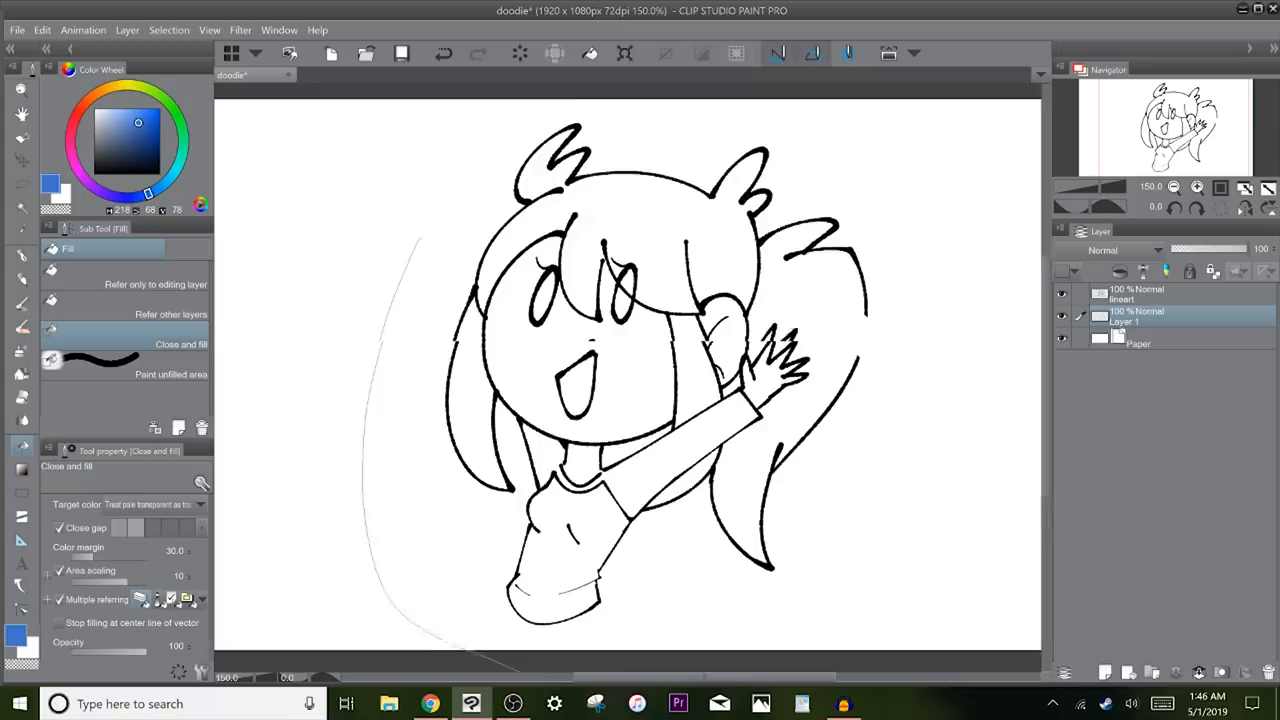
left_click(590, 390)
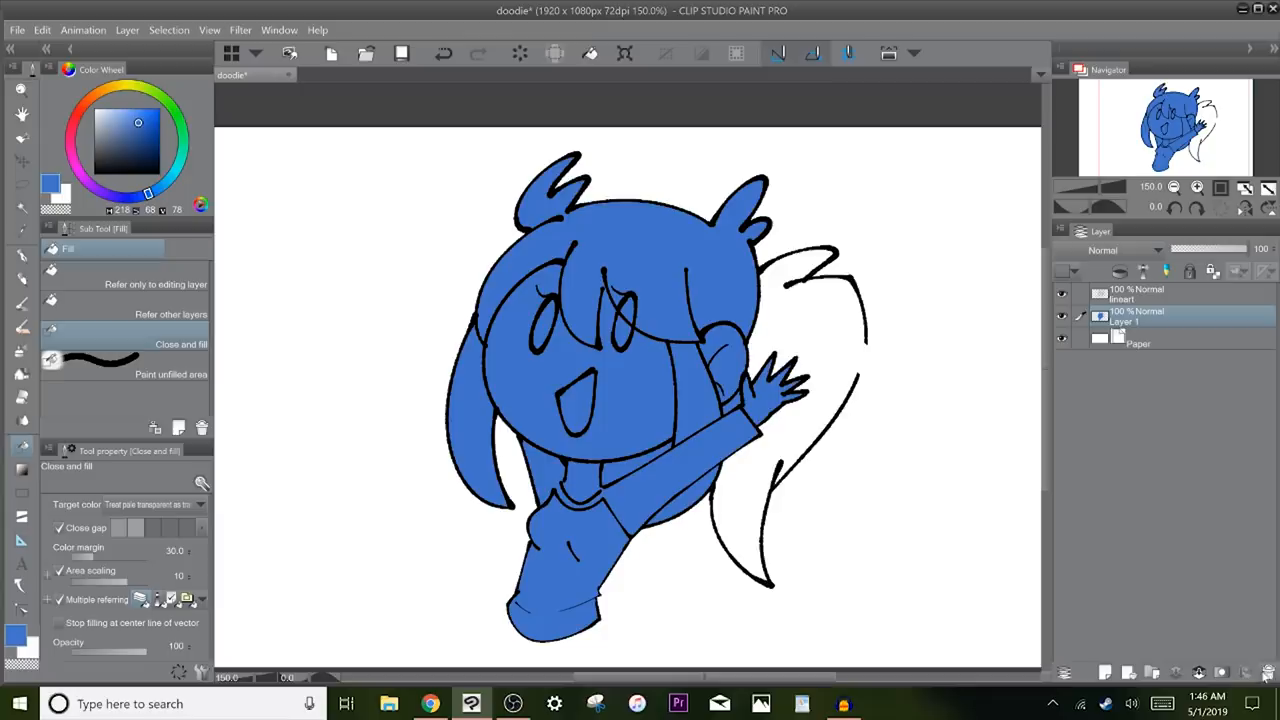
key("ctrl+z")
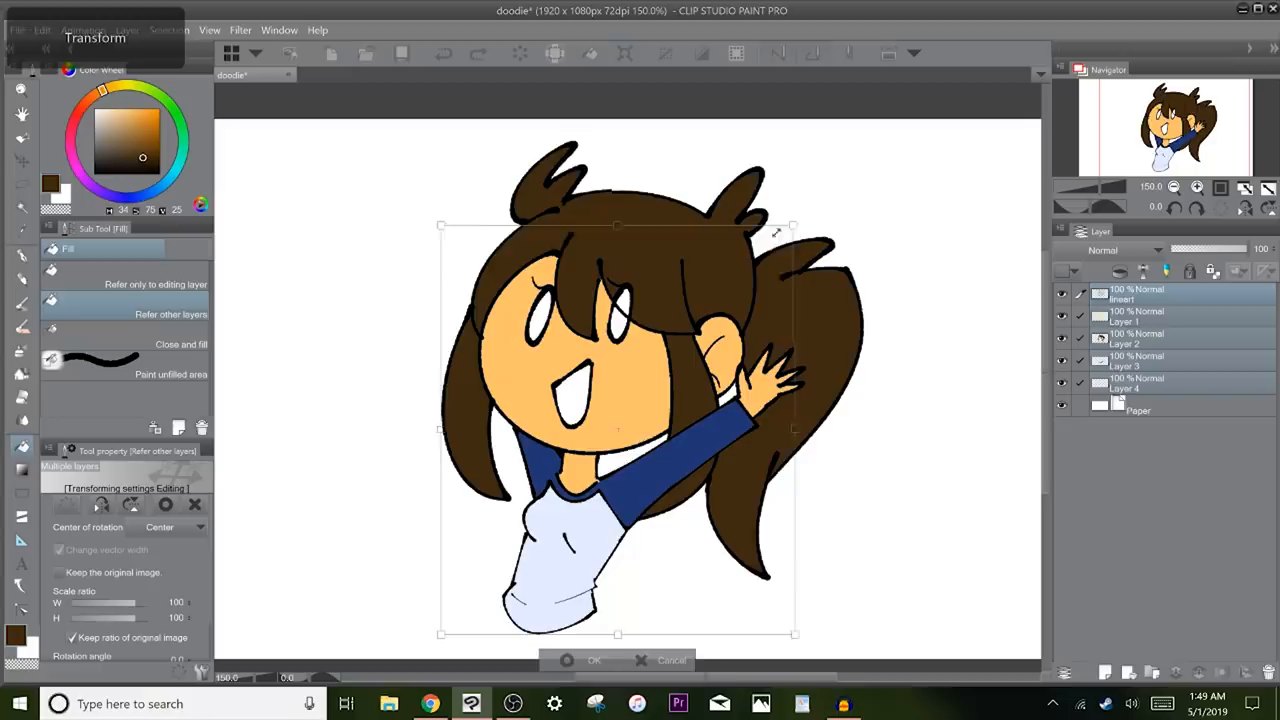
- Scale the linked figure together, then gather its layers into Folder 1
left_click_drag(792, 224, 748, 272)
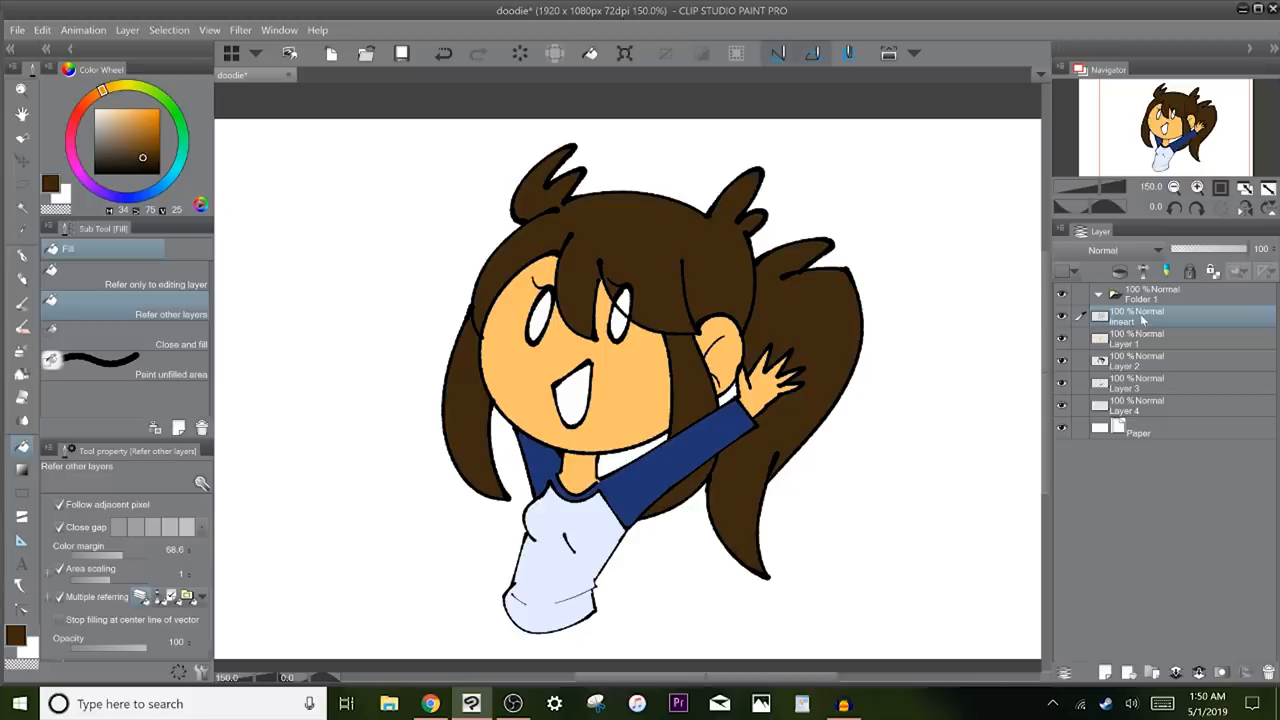
left_click(1164, 404)
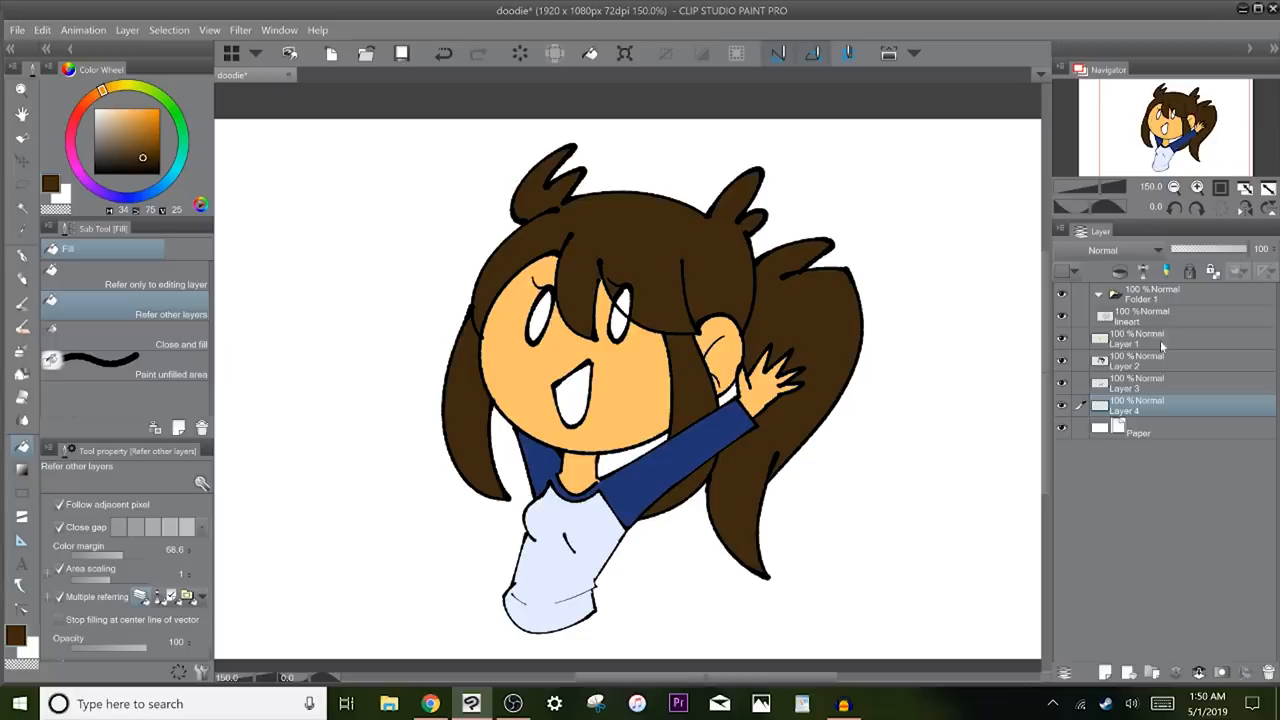